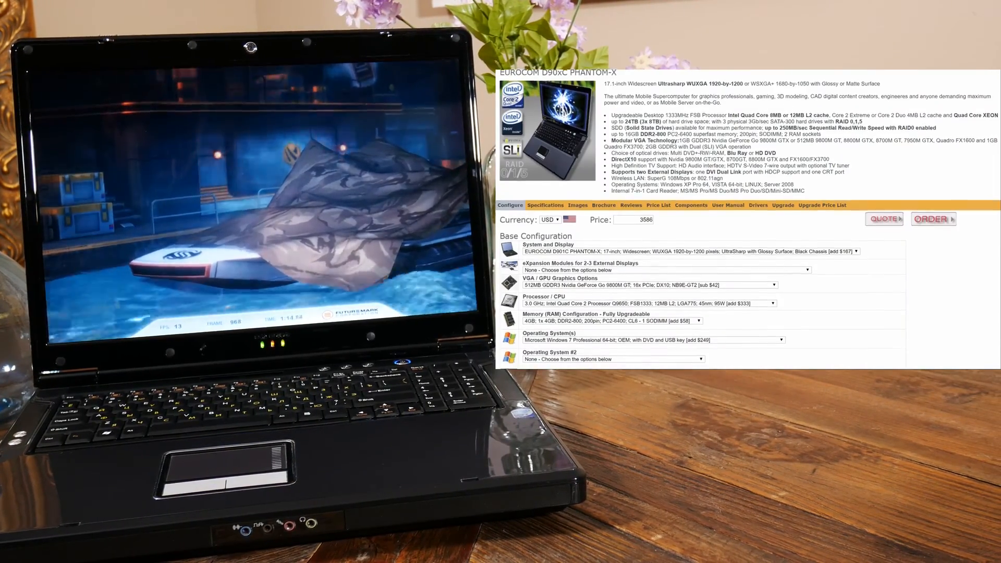
{"action": "scroll", "scroll_direction": "down", "scroll_amount": 3}
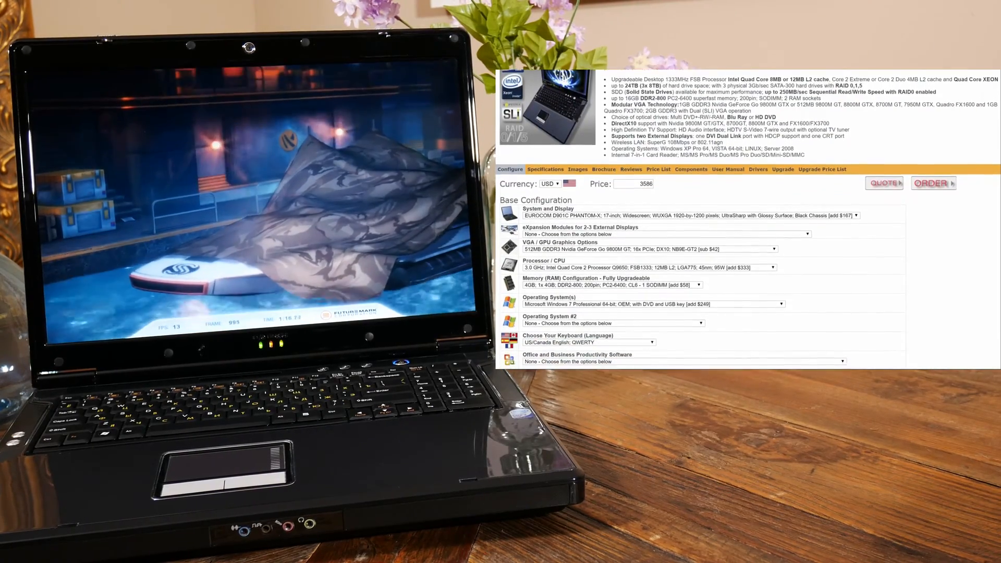
{"action": "scroll", "scroll_direction": "down", "scroll_amount": 3}
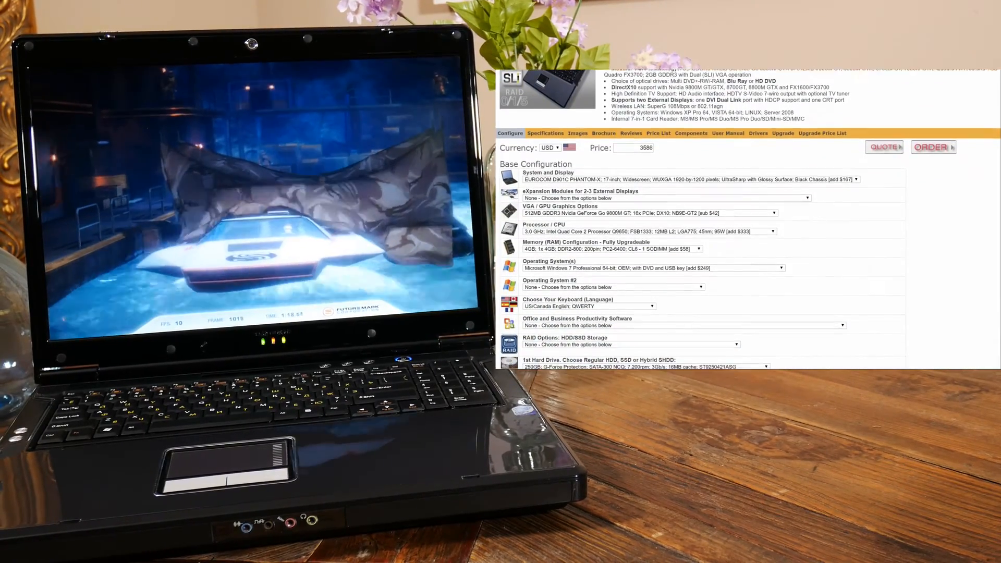
{"action": "scroll", "scroll_direction": "down", "scroll_amount": 3}
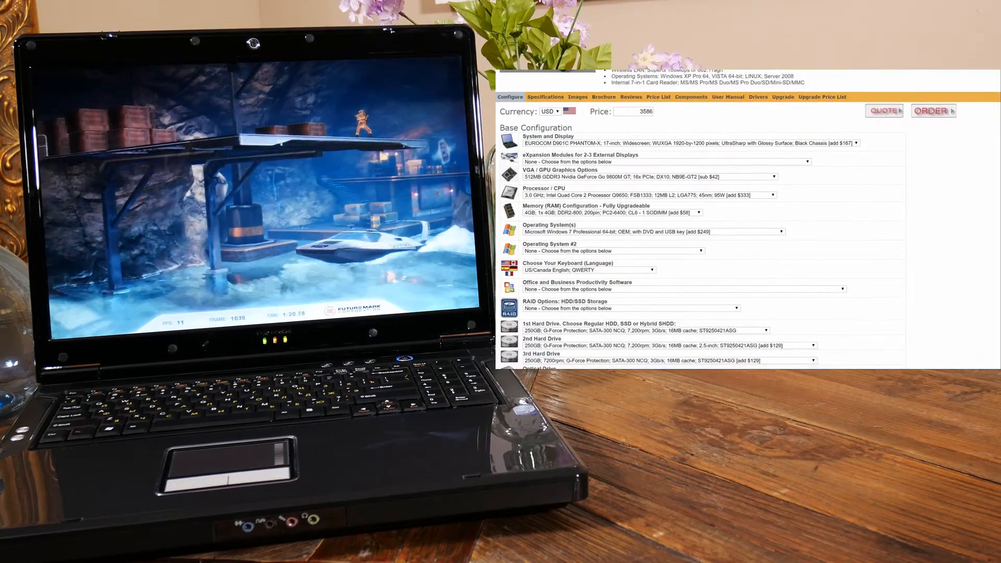
{"action": "scroll", "scroll_direction": "down", "scroll_amount": 3}
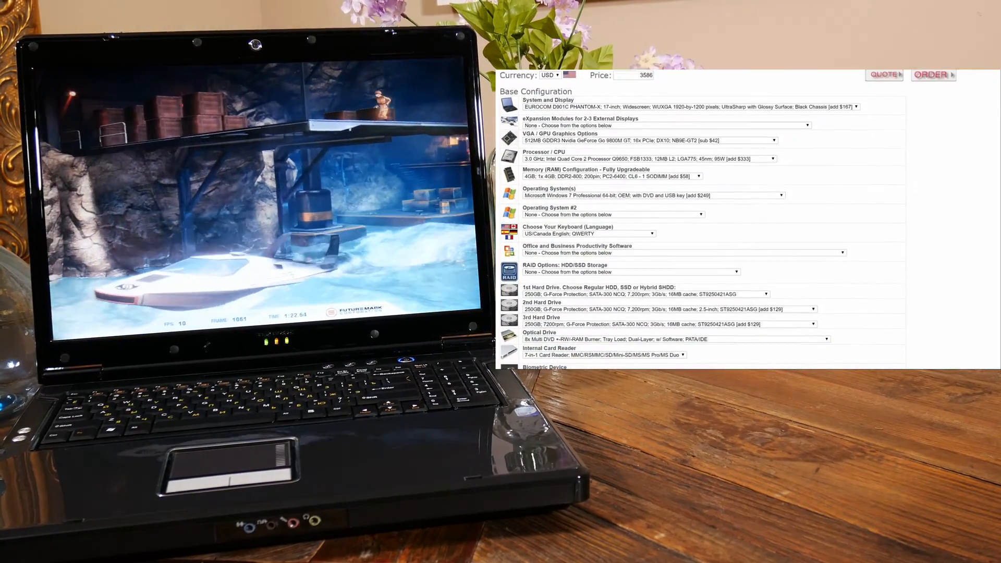
{"action": "scroll", "scroll_direction": "down", "scroll_amount": 3}
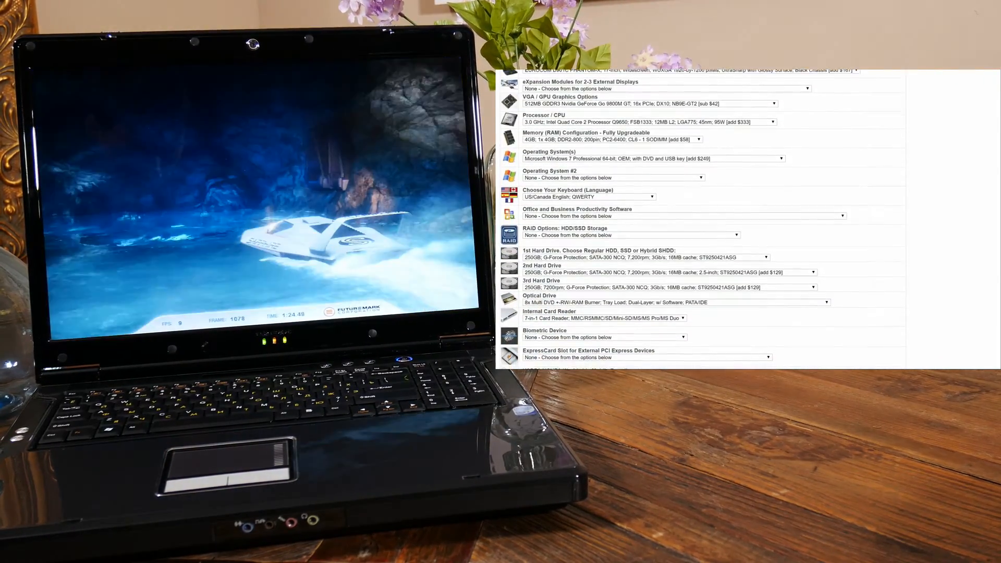